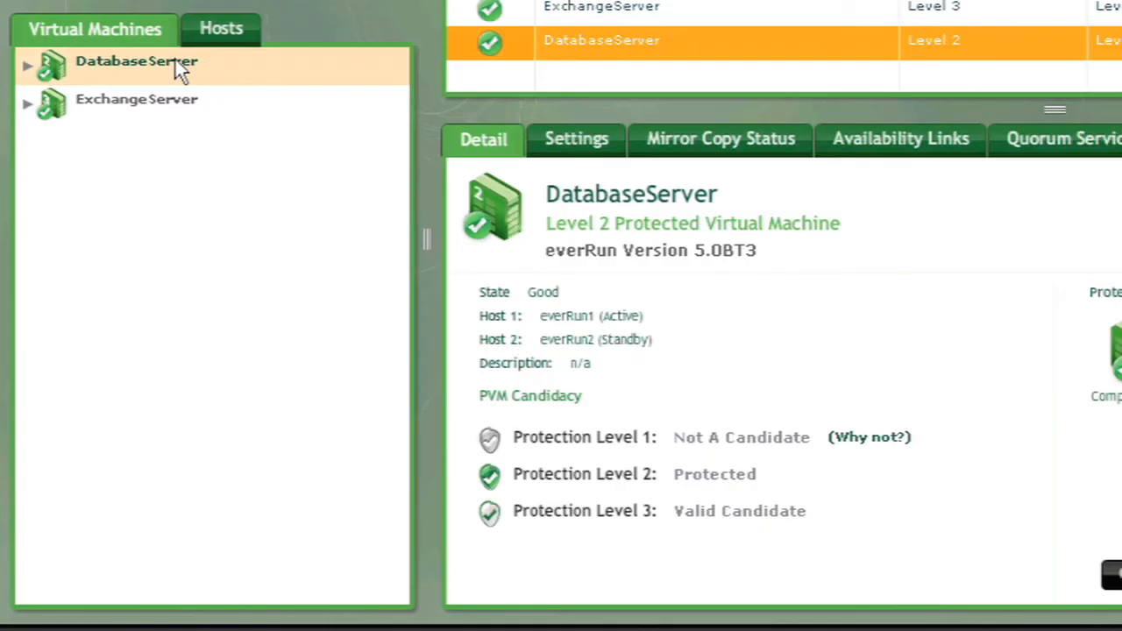
Show the context actions for the DatabaseServer virtual machine, including Migrate Online
right_click(137, 60)
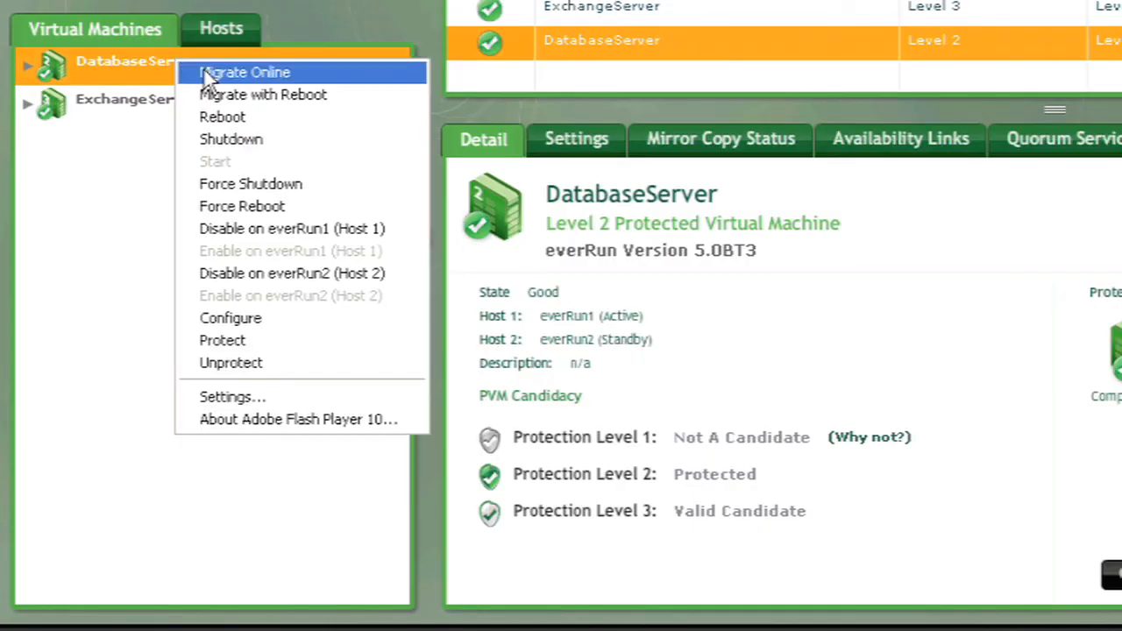